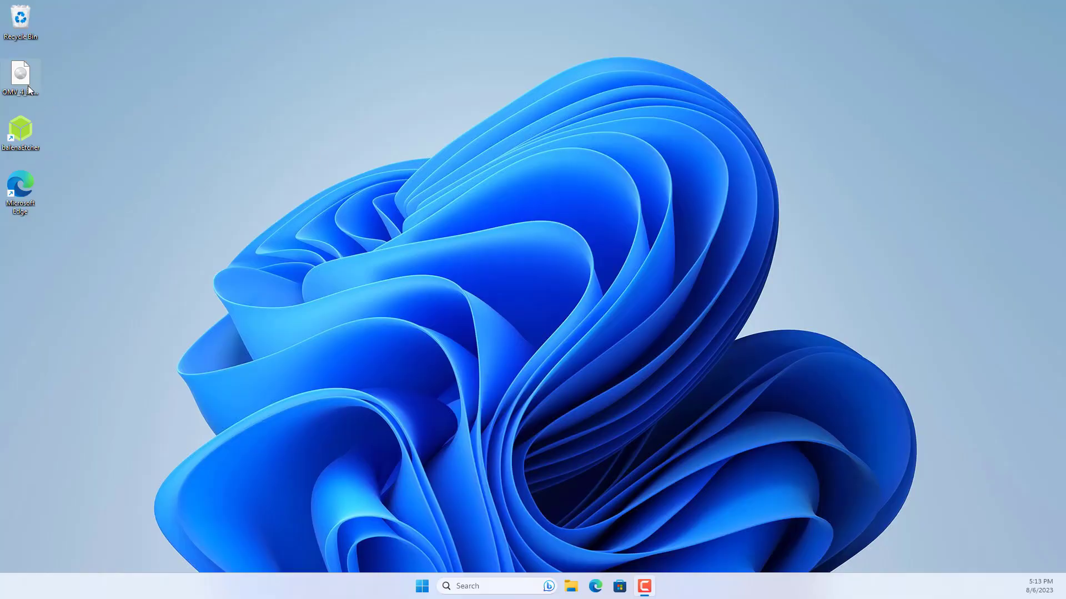
View the OMV_4_Raspberry_Pi image's properties, then pick it from the Desktop via Flash from file
right_click(19, 75)
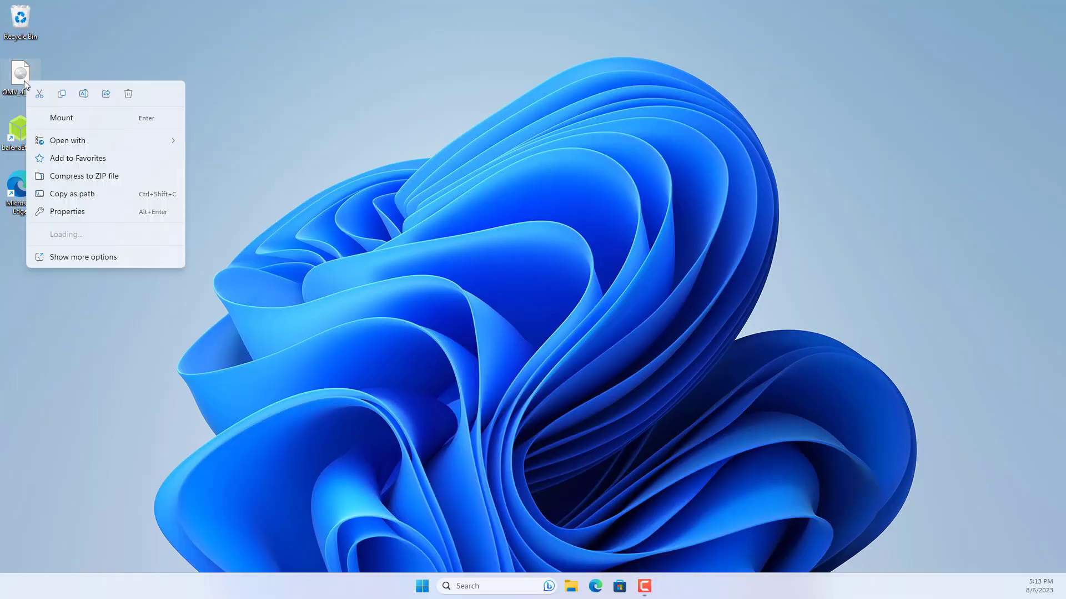
click(106, 217)
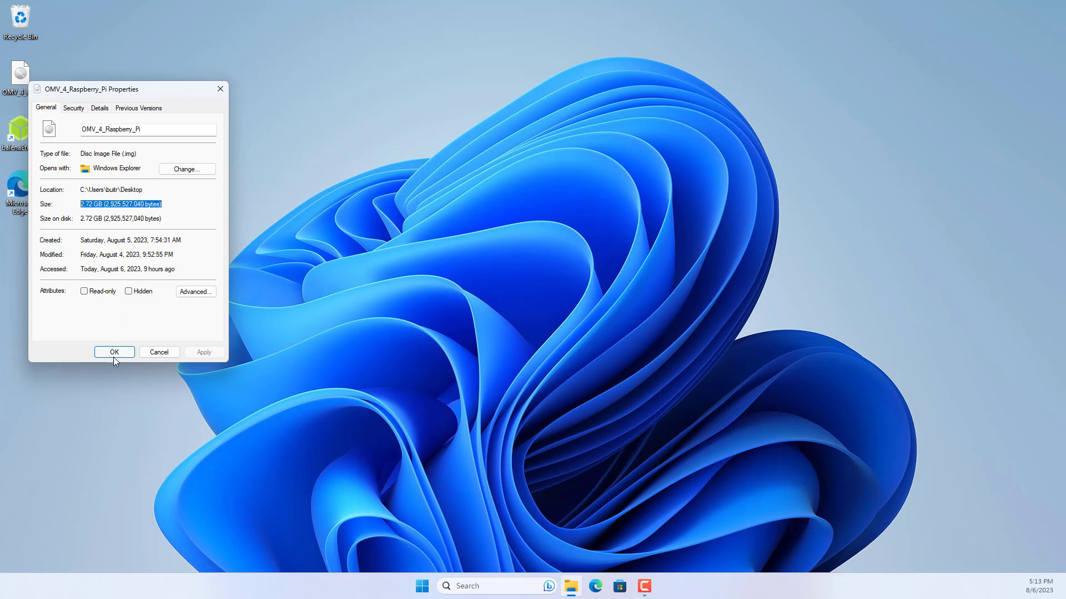
click(113, 352)
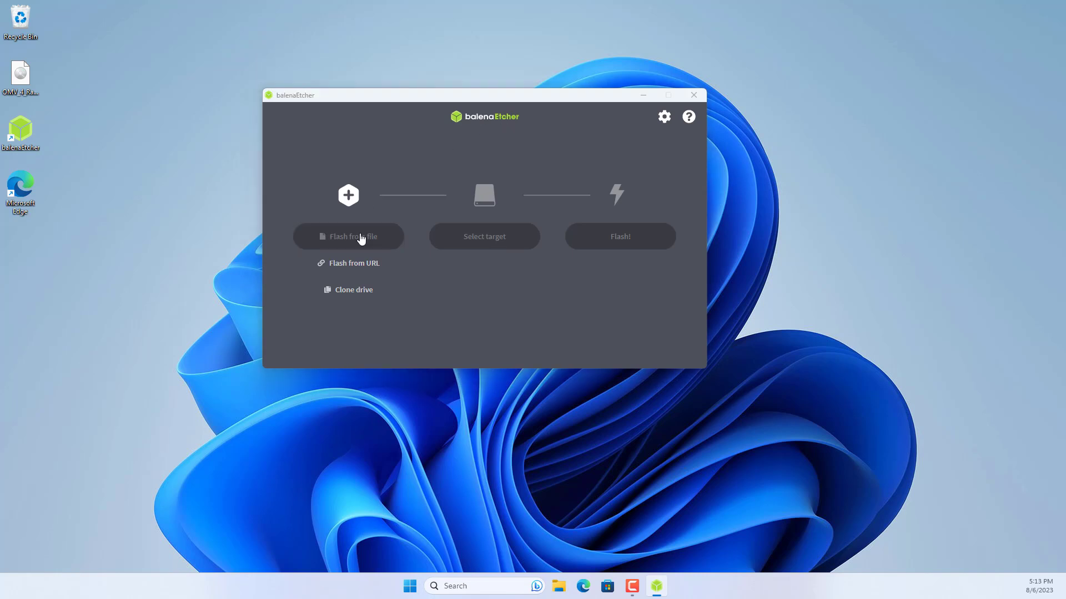
click(348, 236)
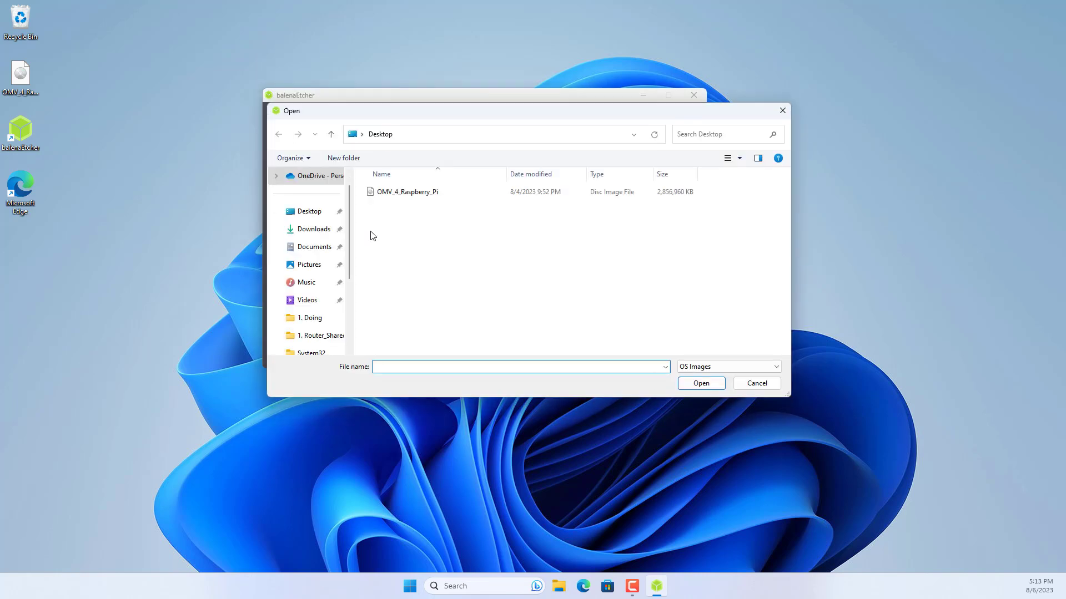
click(407, 192)
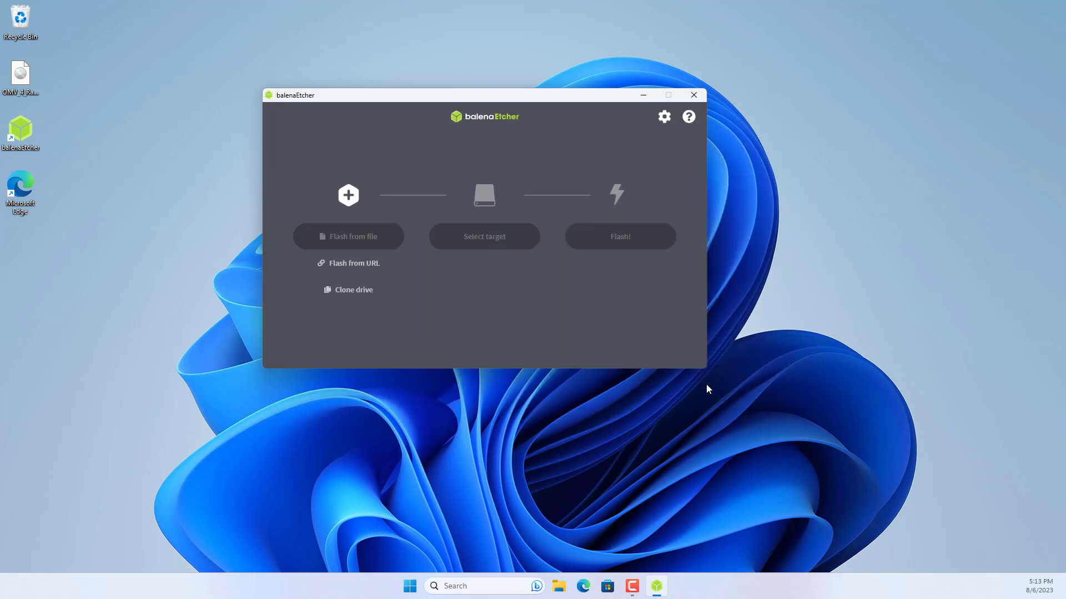
Choose the 15.9 GB SDHC Card as target and start flashing the OMV image
click(347, 236)
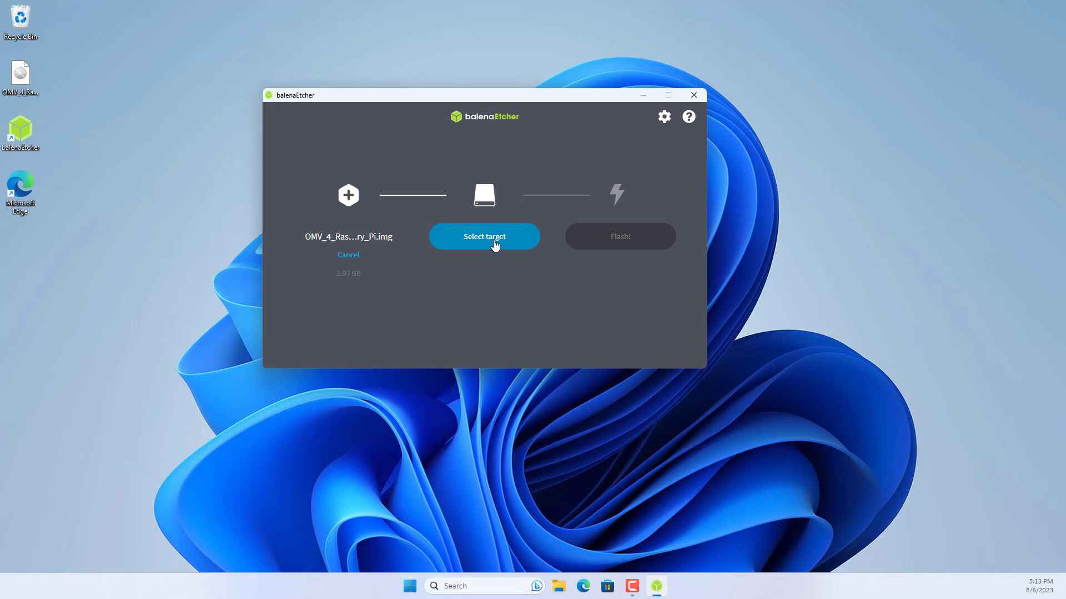
click(484, 236)
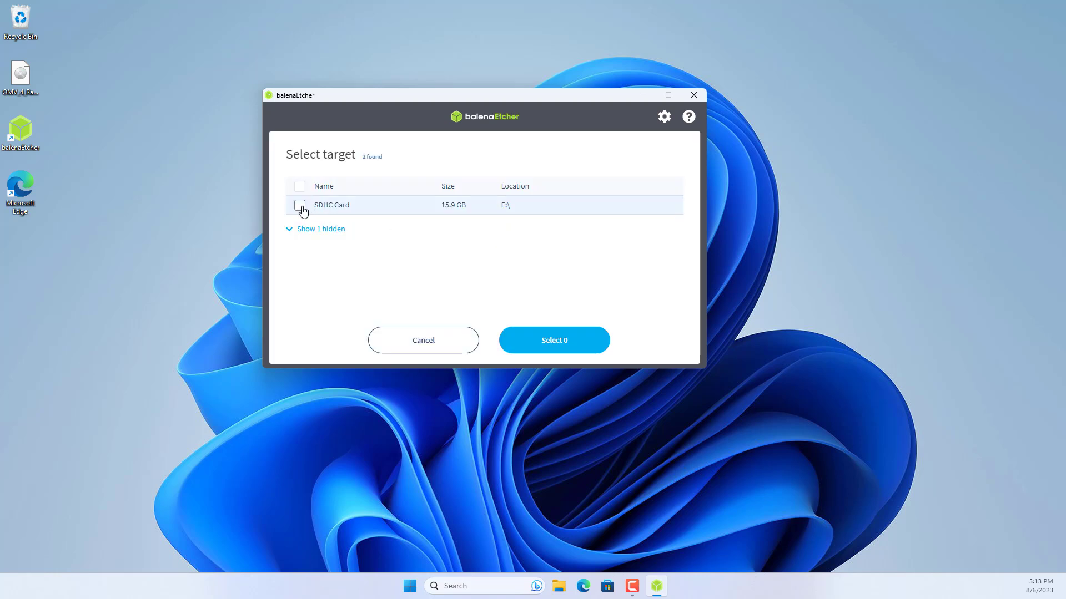
click(299, 206)
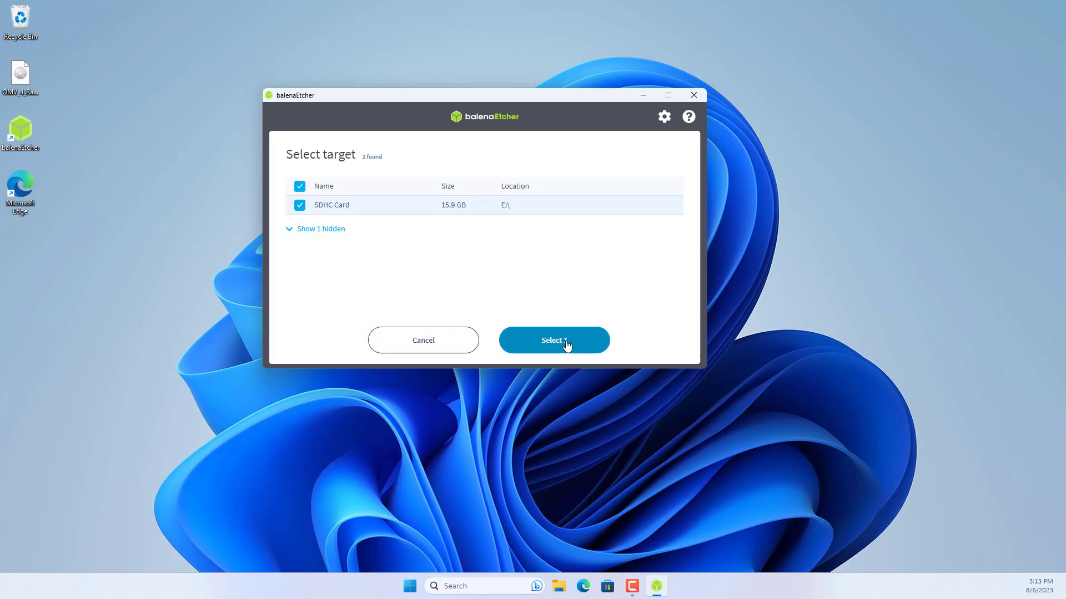
click(554, 340)
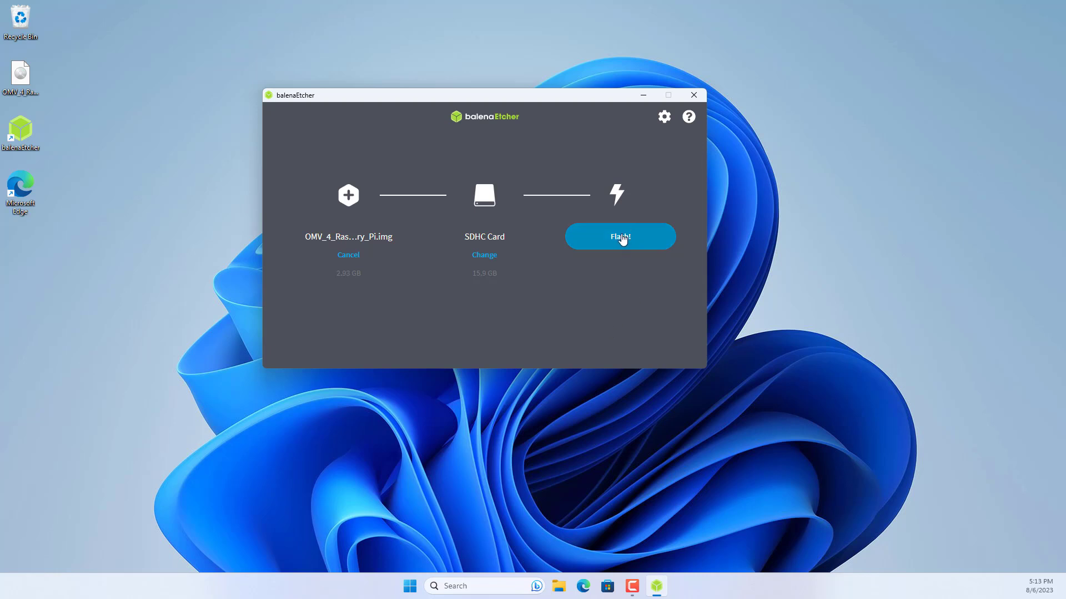
click(618, 237)
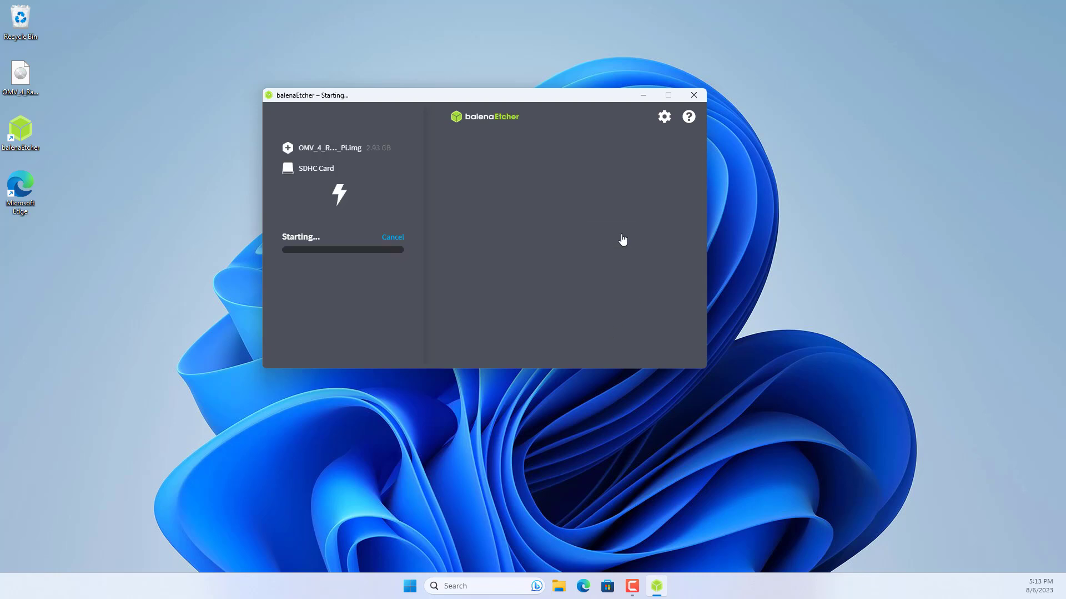